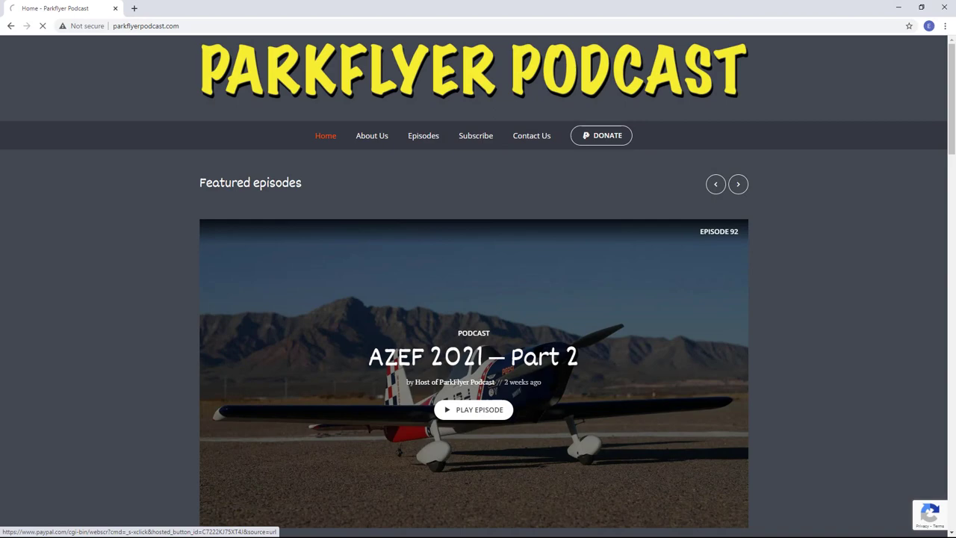
# Read through the host bios on the Parkflyer Podcast About Us page.
pyautogui.click(371, 135)
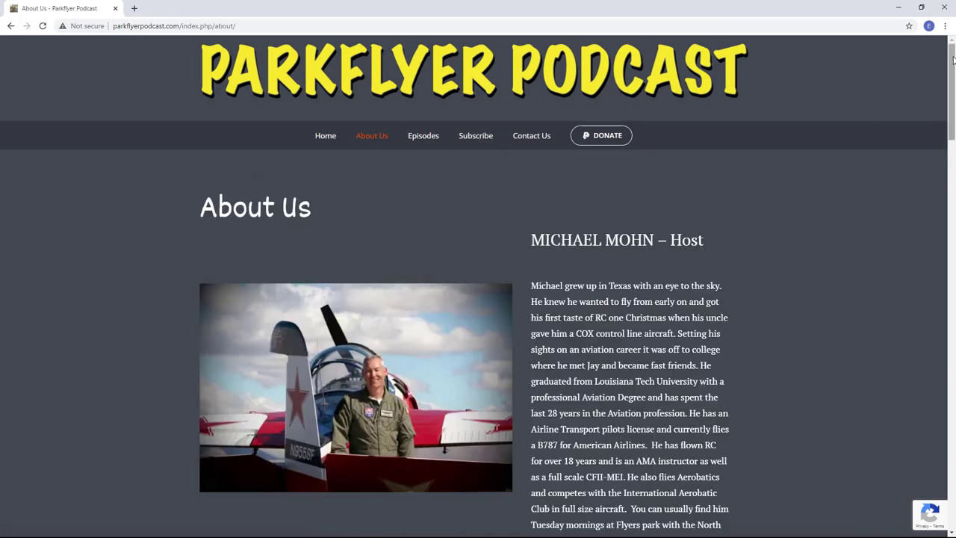
pyautogui.scroll(-3)
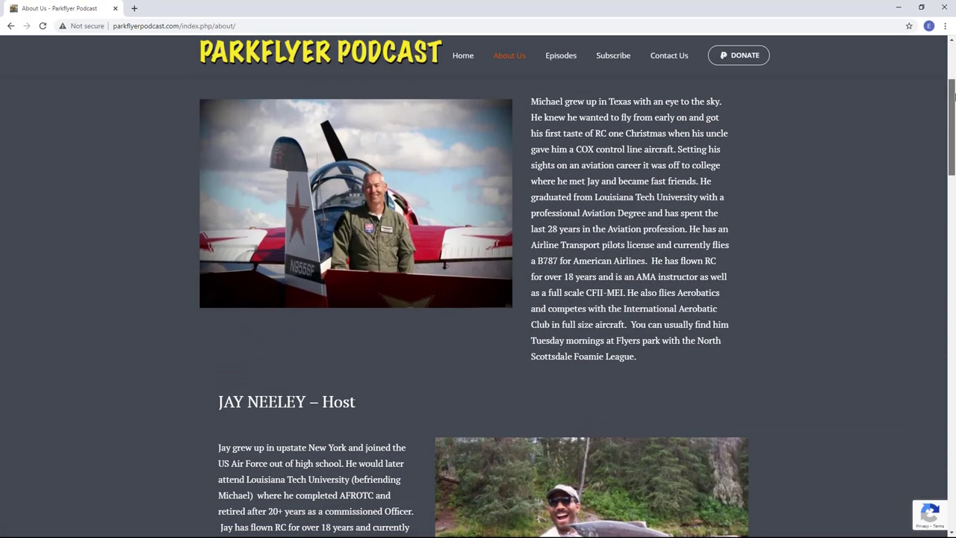
pyautogui.scroll(-3)
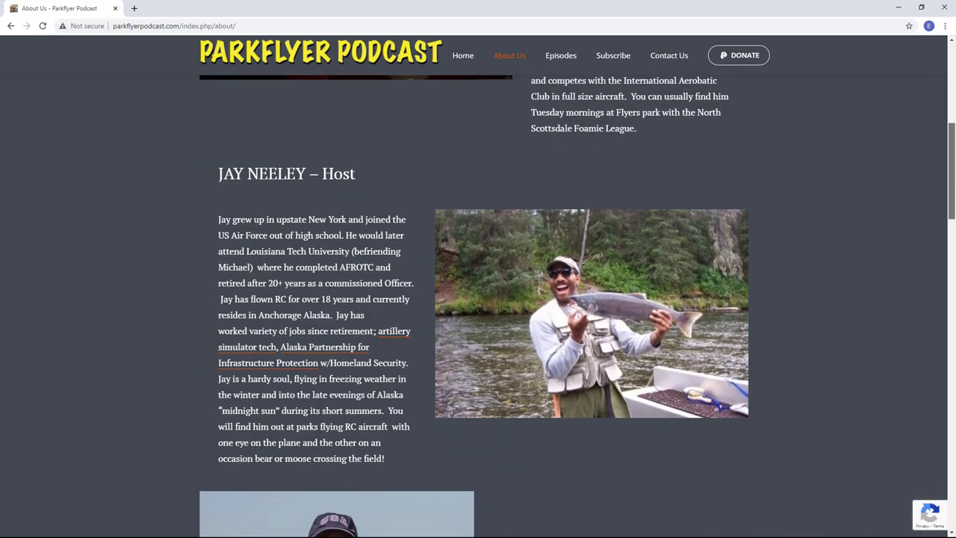
pyautogui.scroll(-3)
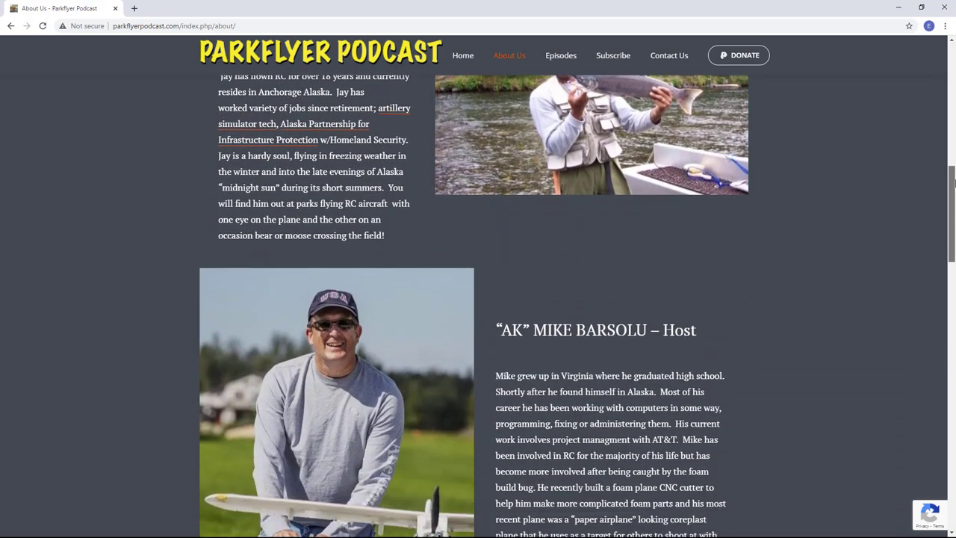
pyautogui.scroll(-3)
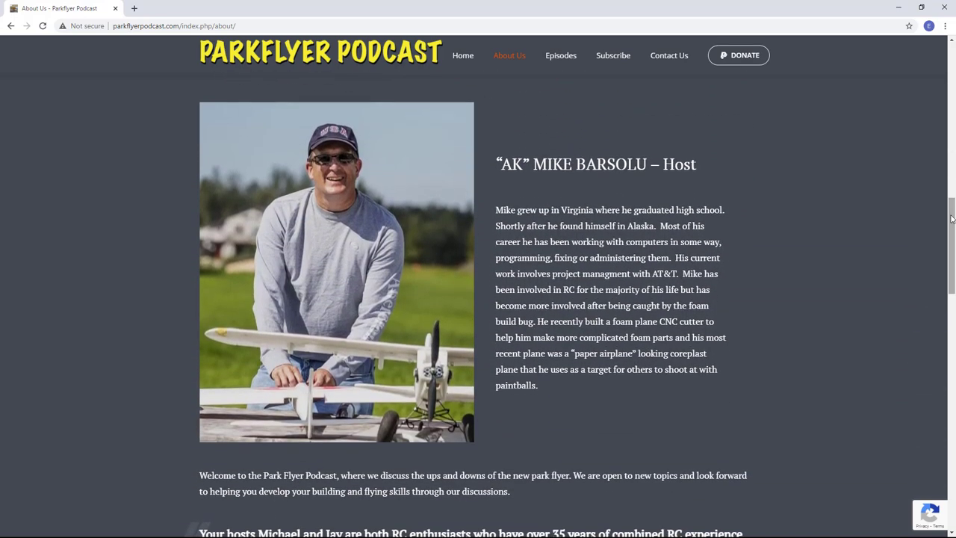
pyautogui.moveTo(612, 54)
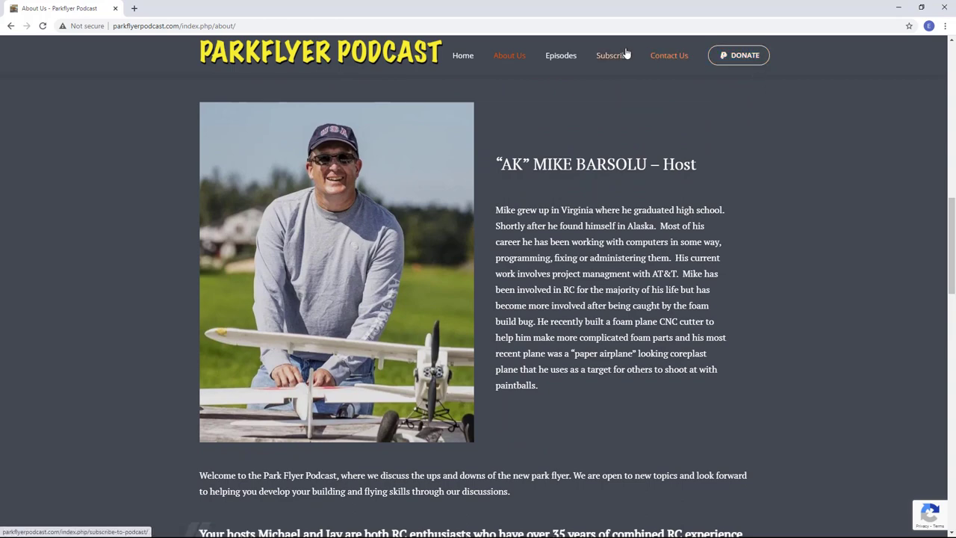
# Browse the Subscribe page listing the ways to follow the podcast.
pyautogui.click(613, 55)
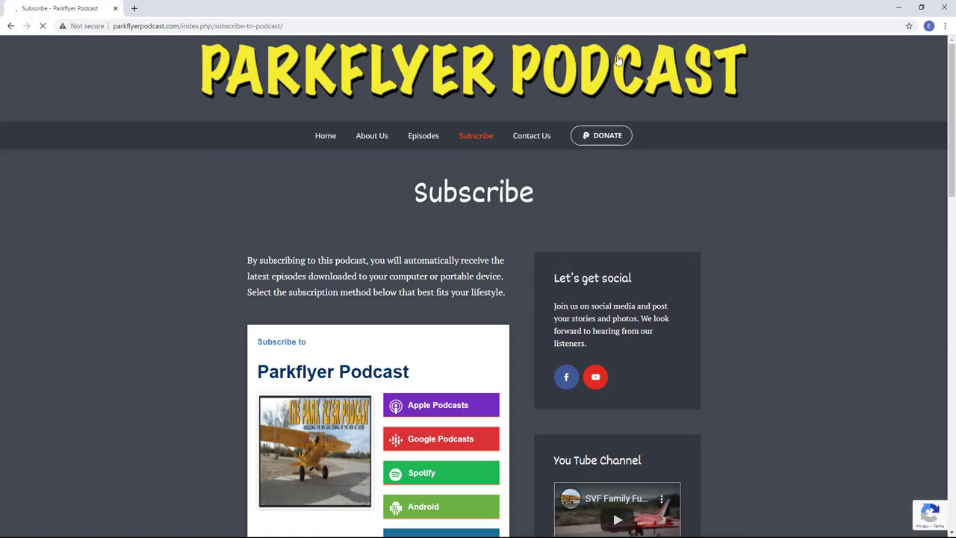
pyautogui.scroll(-3)
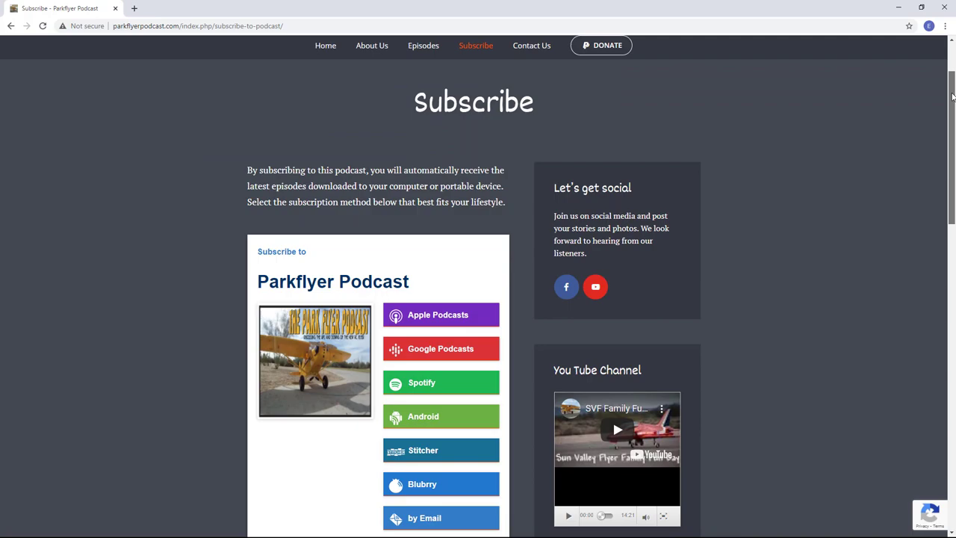
pyautogui.scroll(-3)
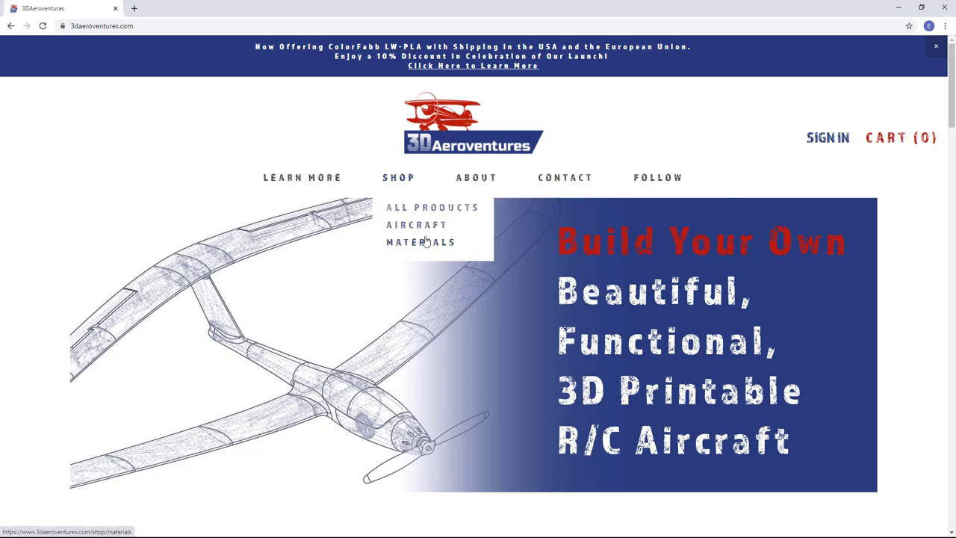
pyautogui.moveTo(432, 208)
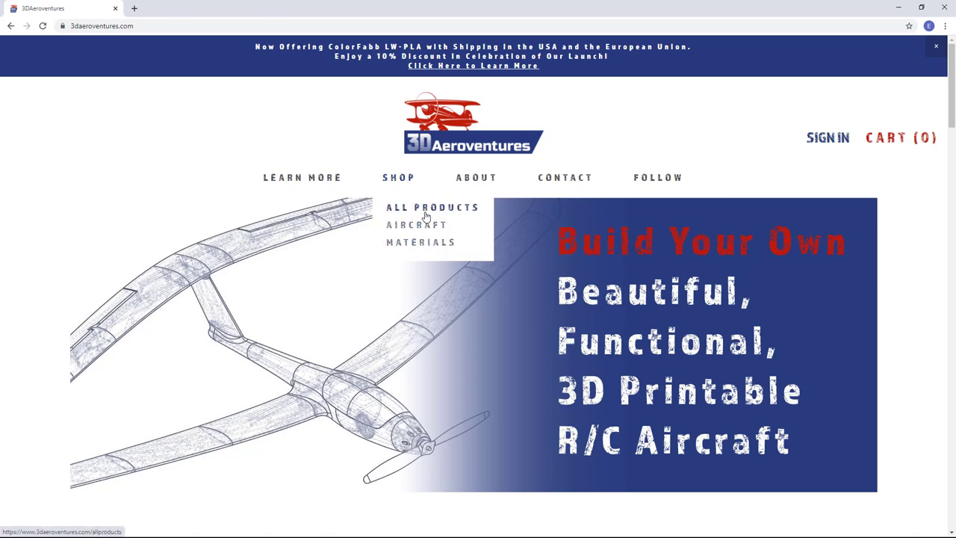
# Browse the full 3DAeroventures store product catalogue.
pyautogui.click(432, 207)
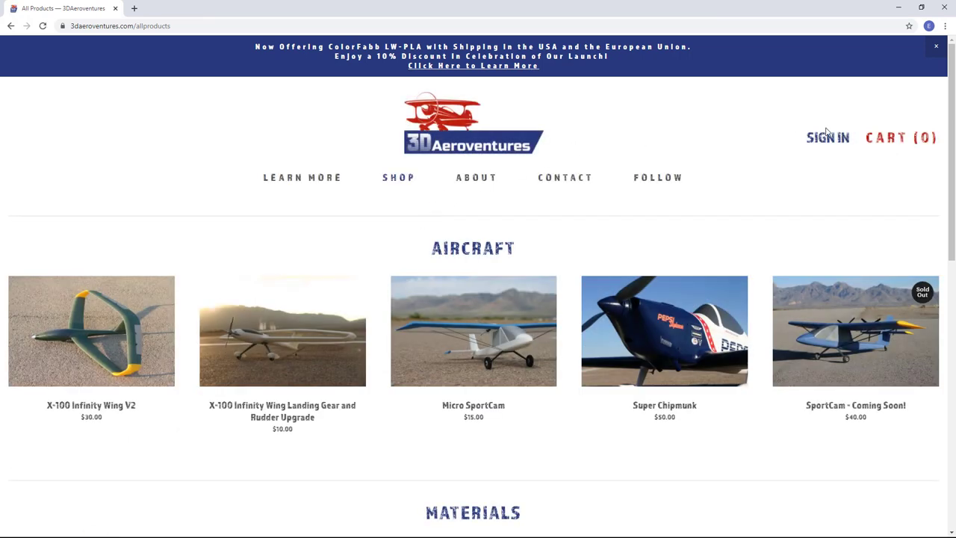
pyautogui.scroll(-3)
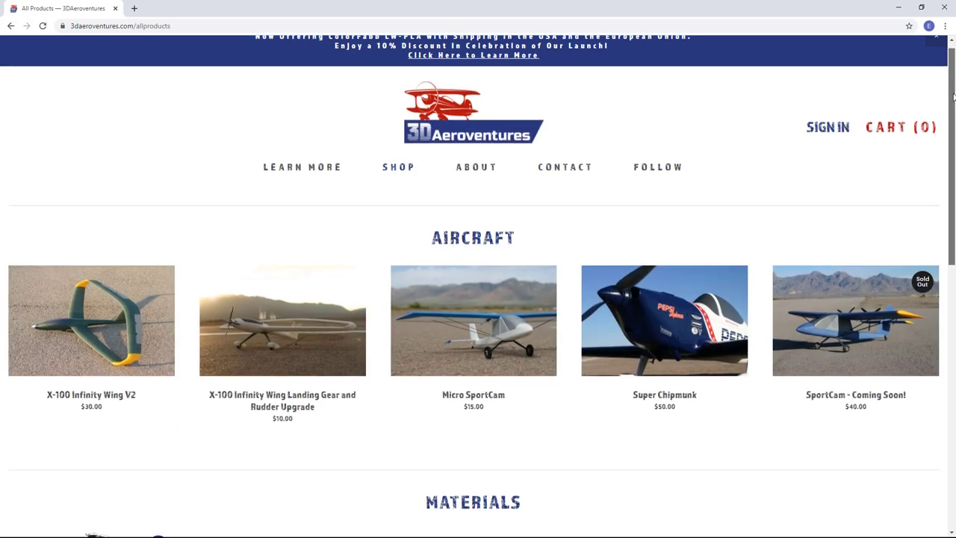
pyautogui.scroll(-3)
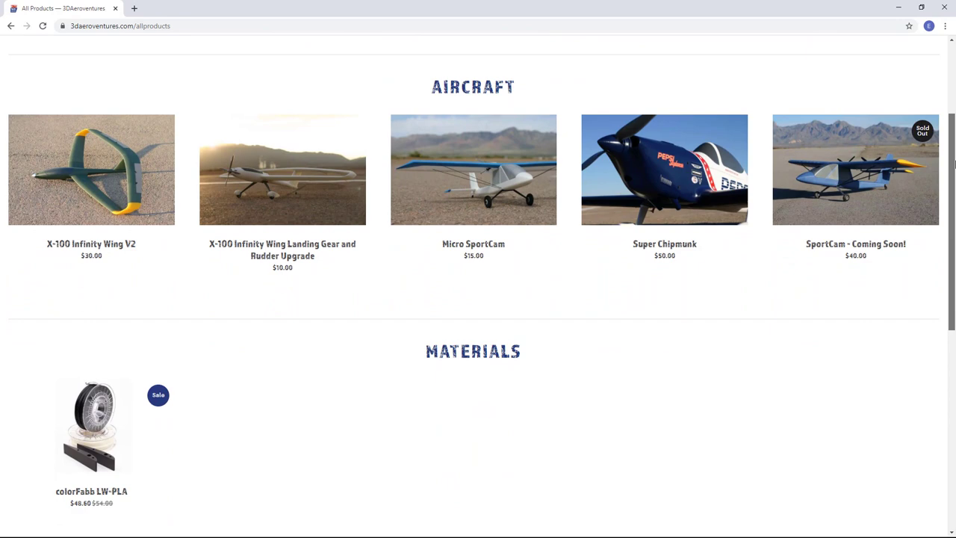
pyautogui.scroll(-3)
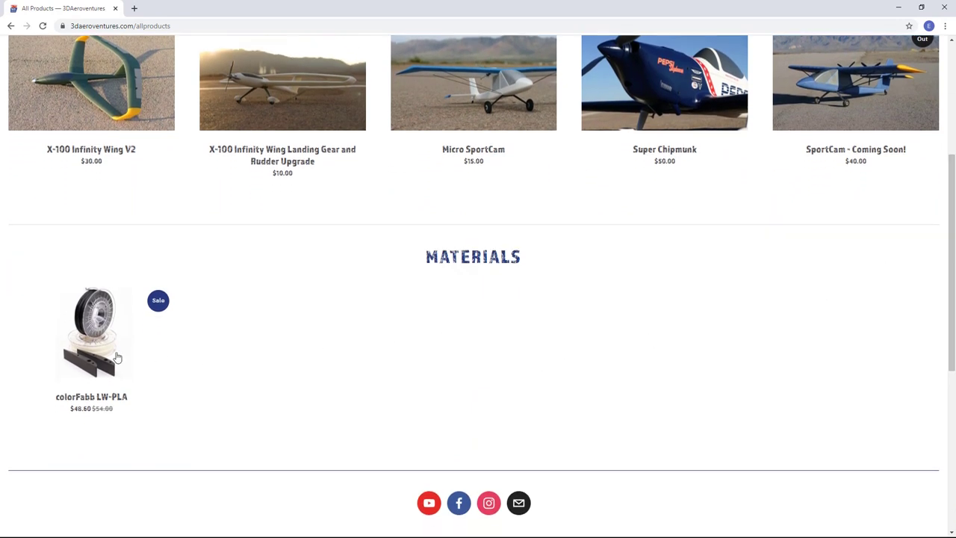
# View the colorFabb LW-PLA product's photos of printed parts and the finished aircraft.
pyautogui.click(91, 333)
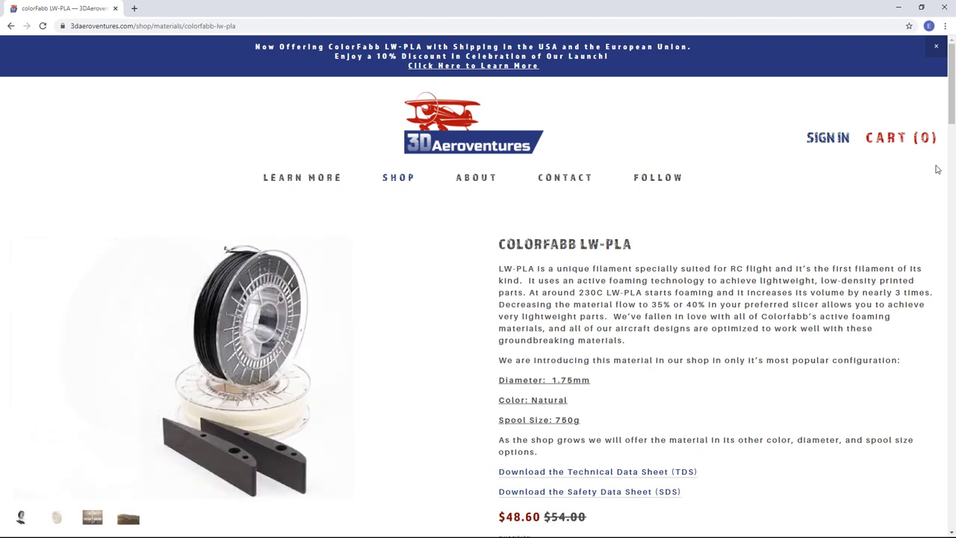
pyautogui.scroll(-3)
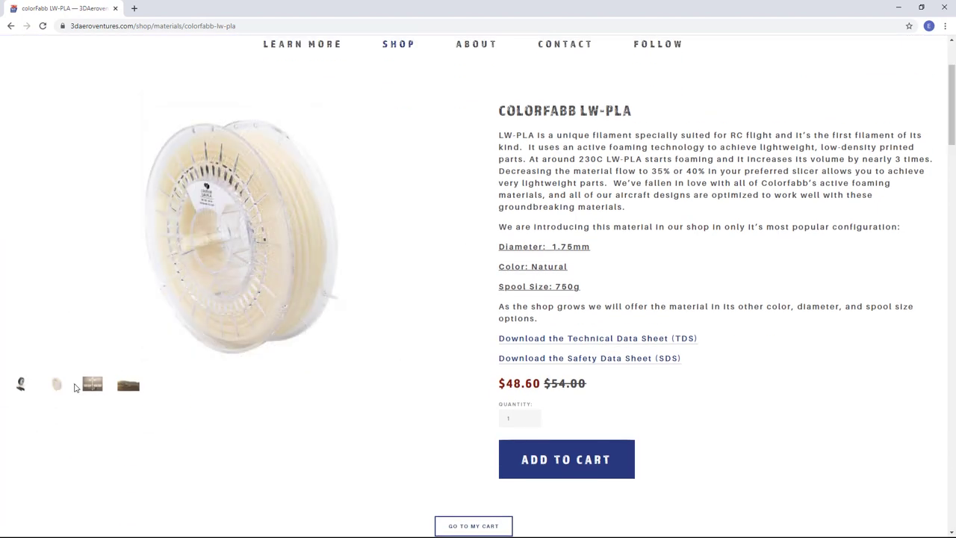
pyautogui.click(92, 383)
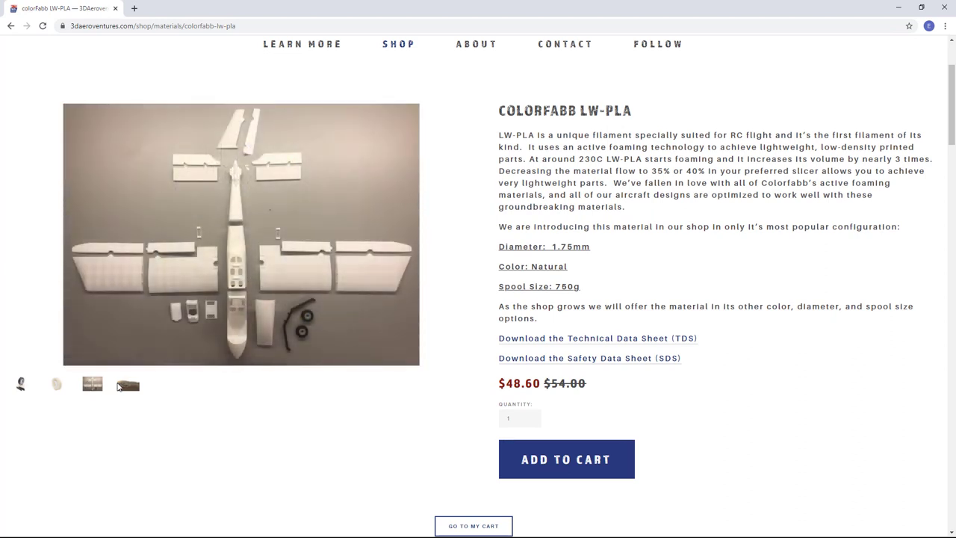
pyautogui.click(127, 383)
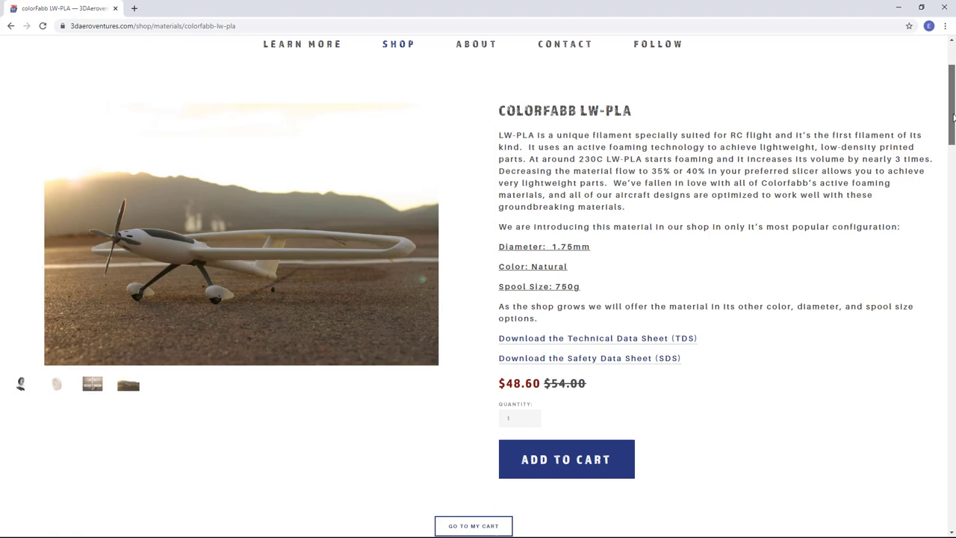
# Read the LW-PLA tuning Steps 2–4 and videos down to the footer.
pyautogui.scroll(-3)
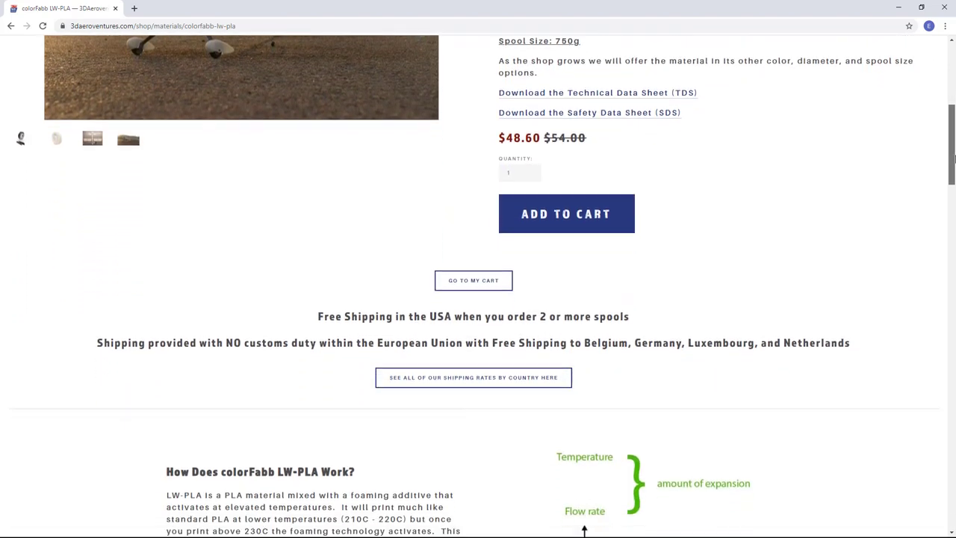
pyautogui.scroll(-3)
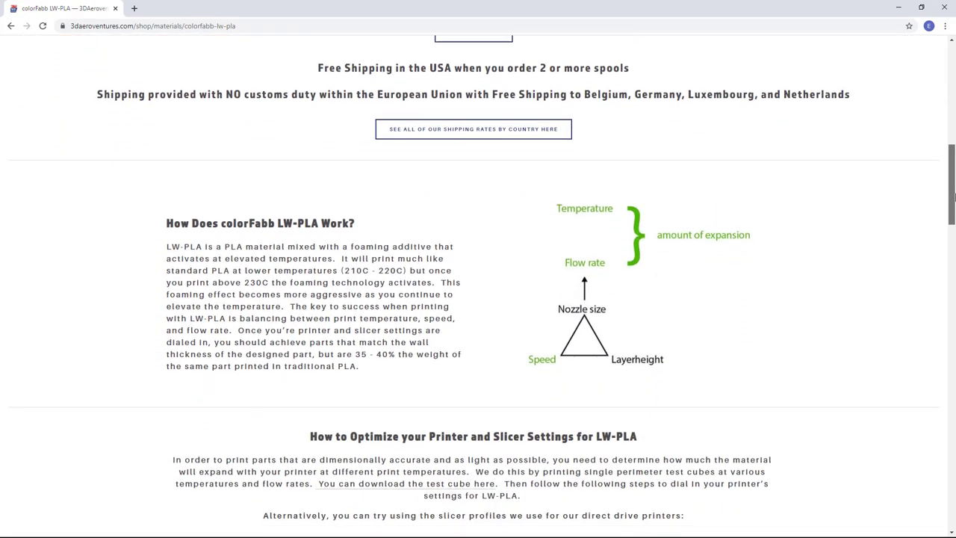
pyautogui.scroll(-3)
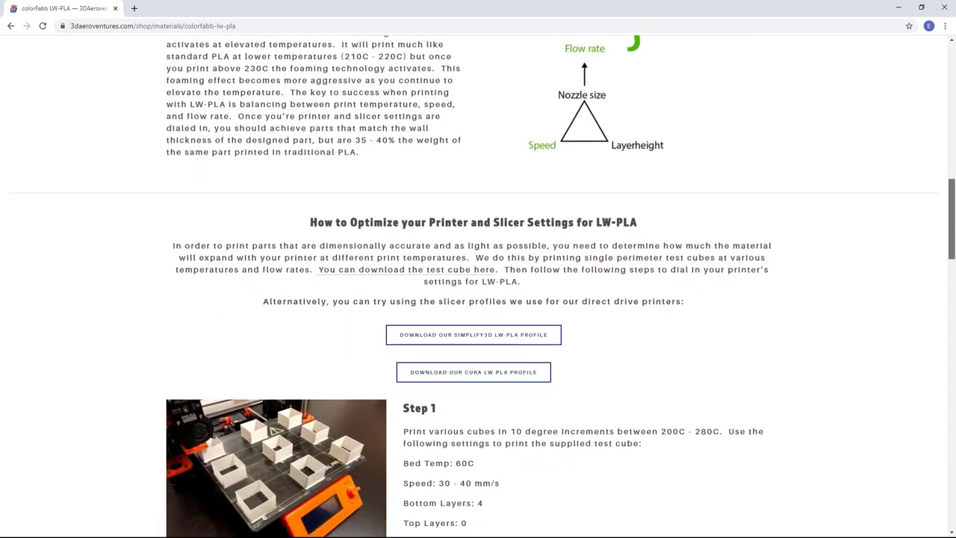
pyautogui.scroll(-3)
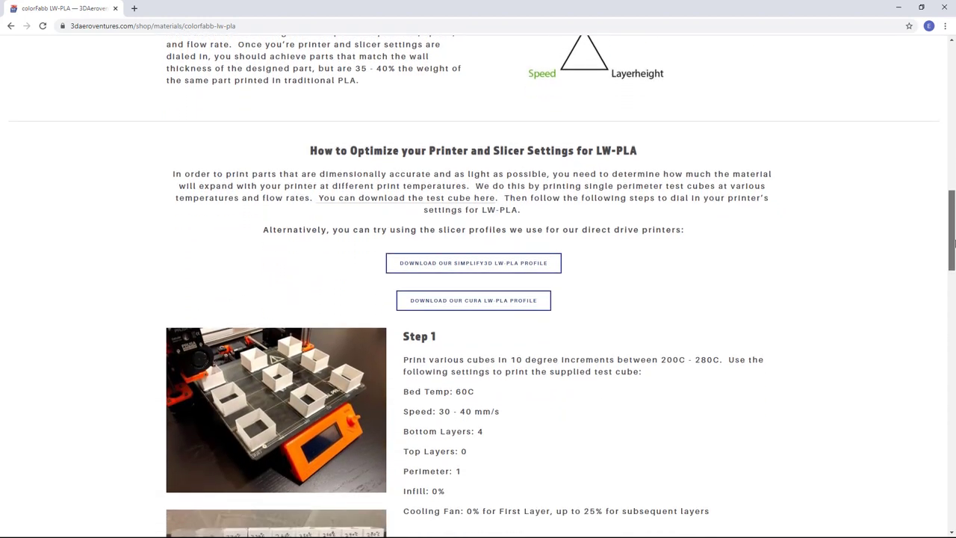
pyautogui.scroll(-3)
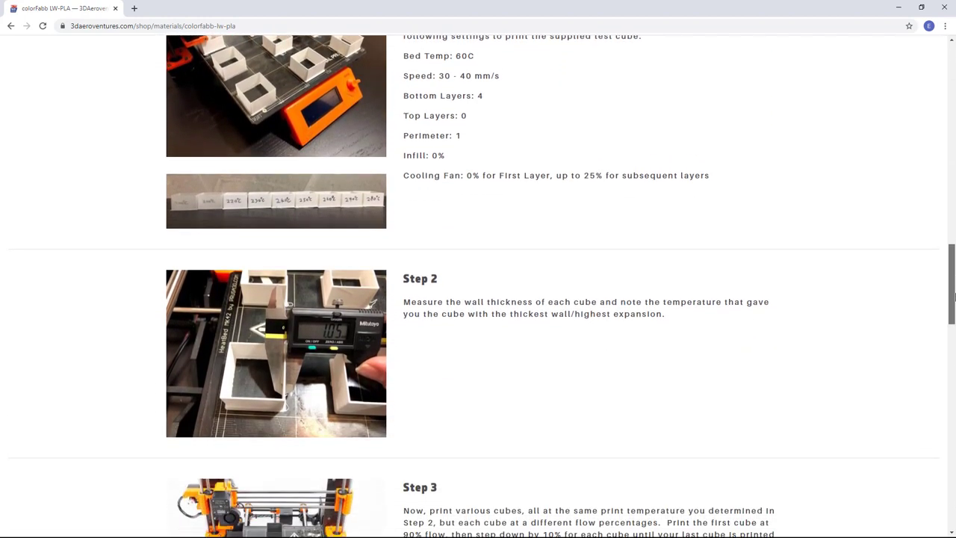
pyautogui.scroll(-3)
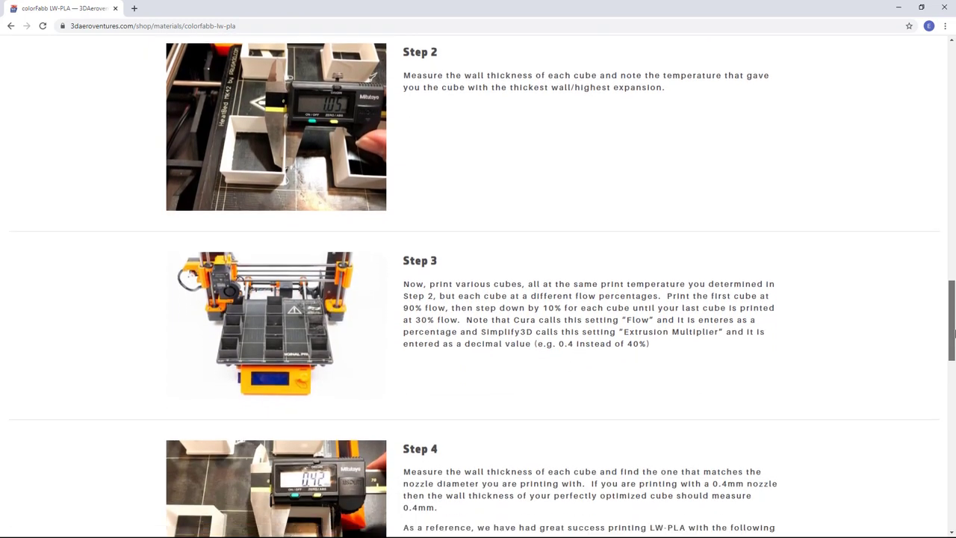
pyautogui.scroll(-3)
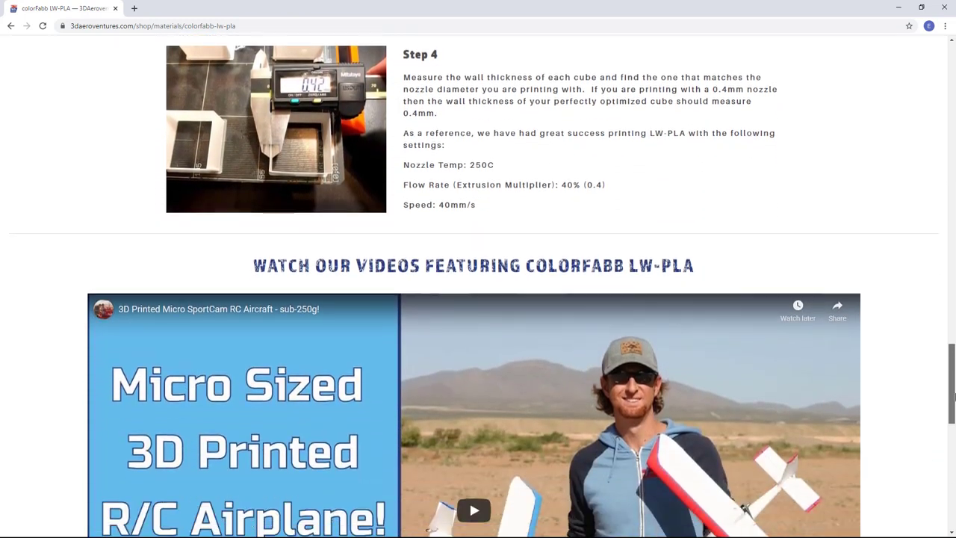
pyautogui.scroll(-3)
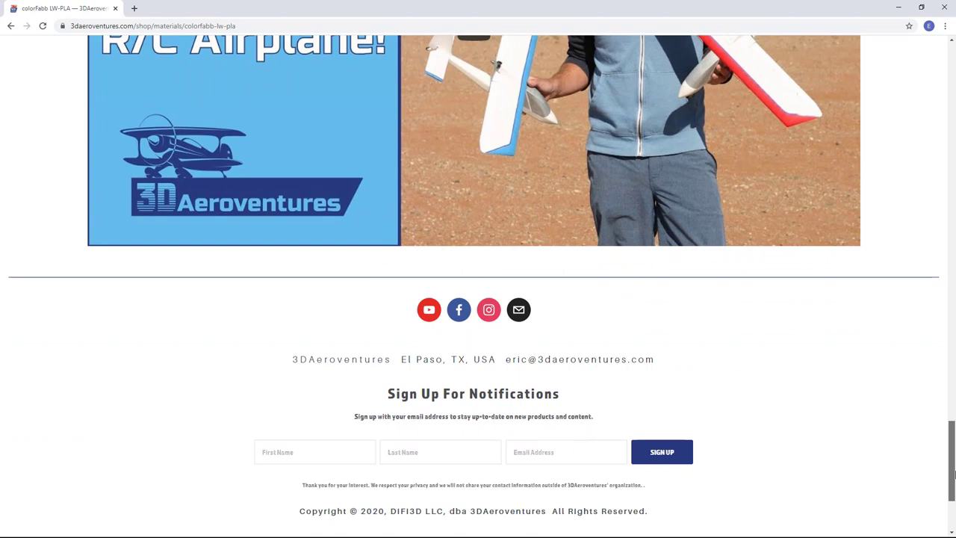
pyautogui.scroll(-3)
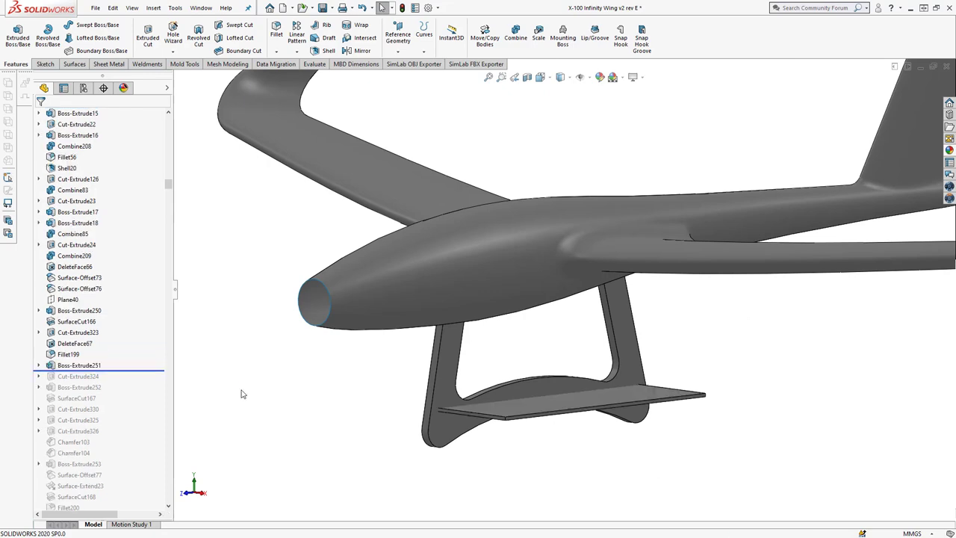
# Move the rollback bar past SurfaceCut167 and the Mirror features to below Fillet208.
pyautogui.click(78, 376)
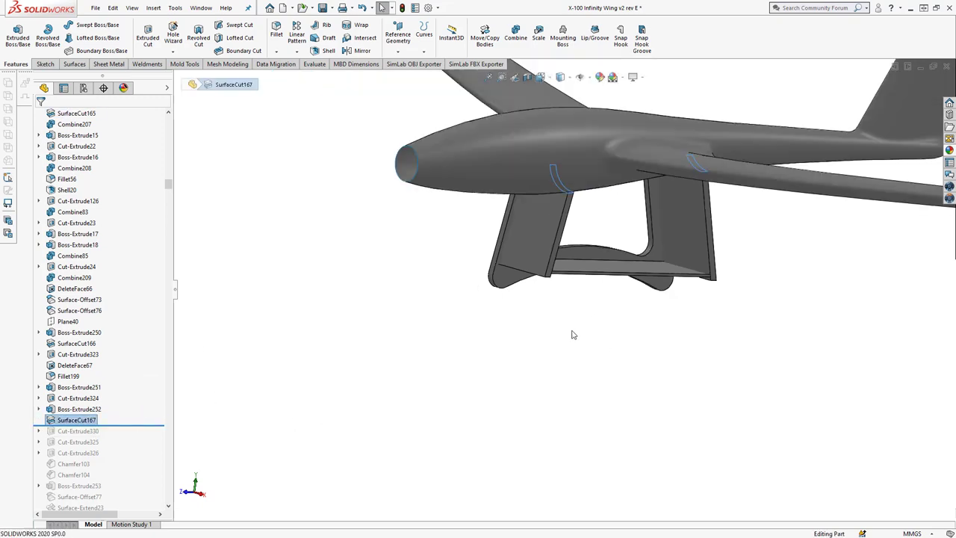
pyautogui.moveTo(574, 334); pyautogui.dragTo(543, 400)
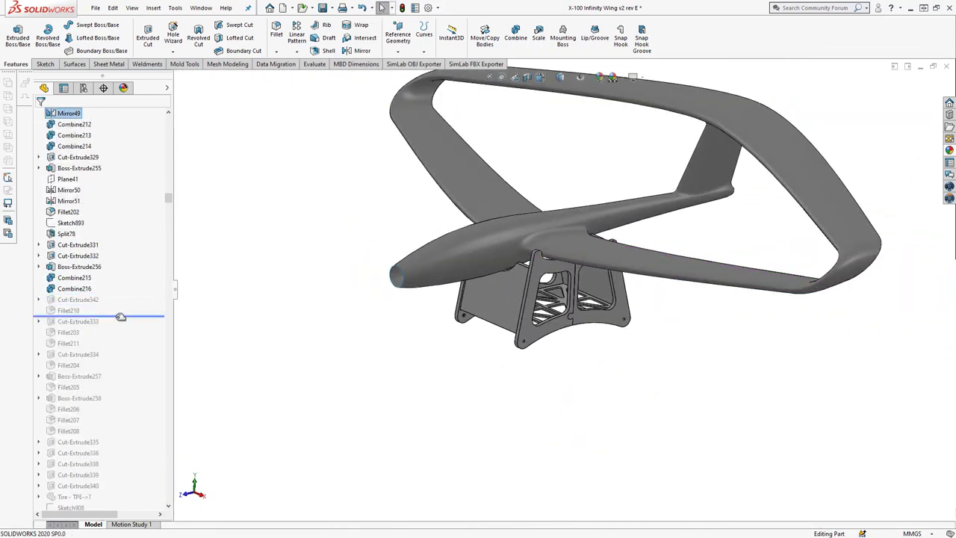
pyautogui.click(77, 300)
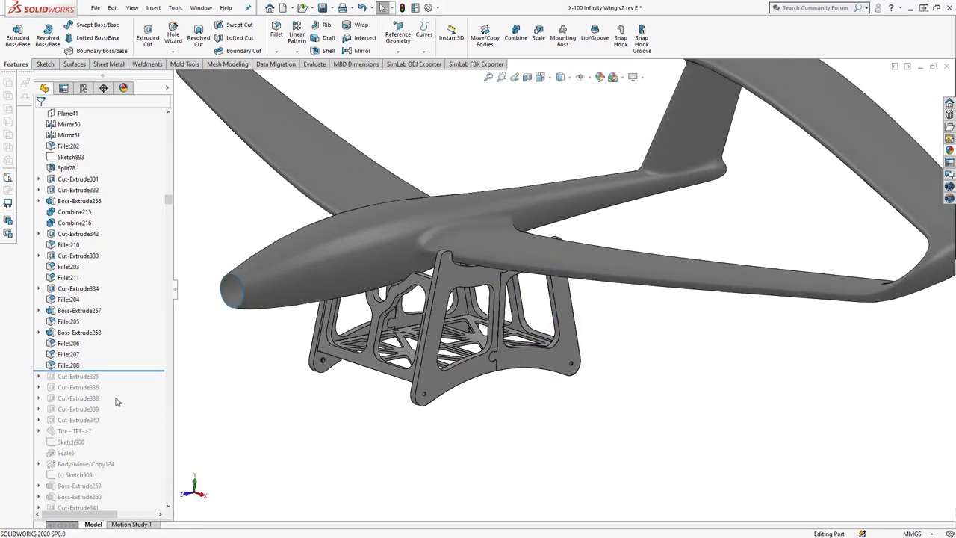
pyautogui.click(78, 409)
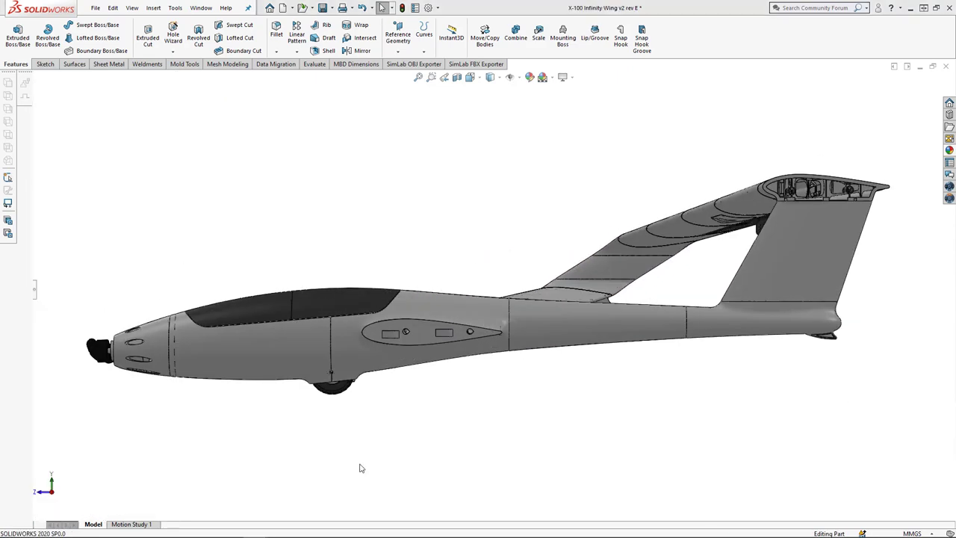
# Display the full X-100 glider with canopy, landing wheel and tail fin.
pyautogui.click(444, 332)
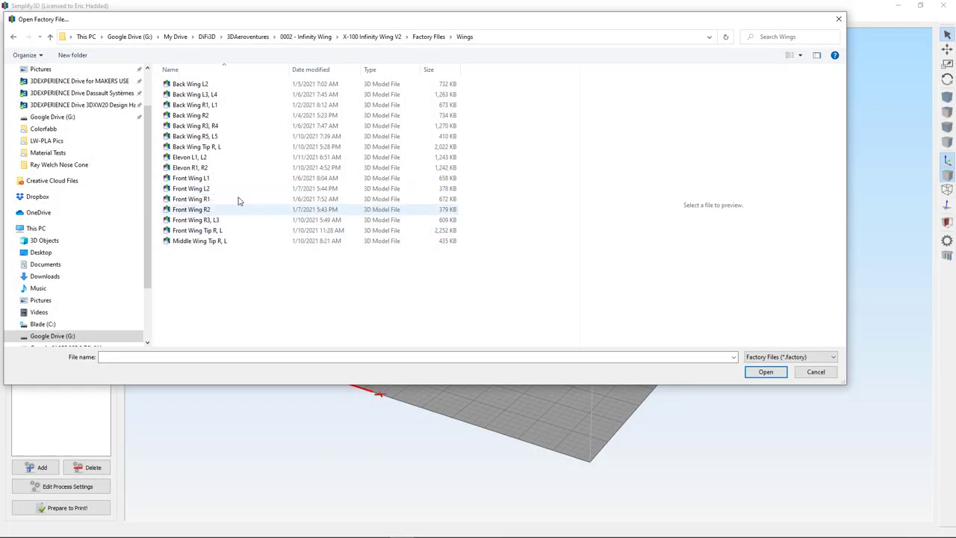
# Open the Front Wing L2 factory file and orbit its sliced preview.
pyautogui.doubleClick(190, 189)
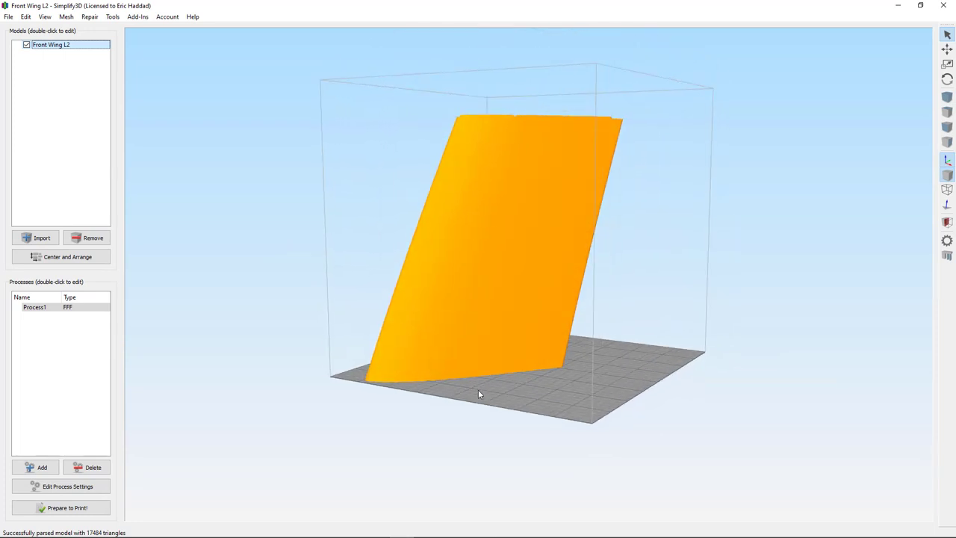
pyautogui.moveTo(479, 395); pyautogui.dragTo(497, 444)
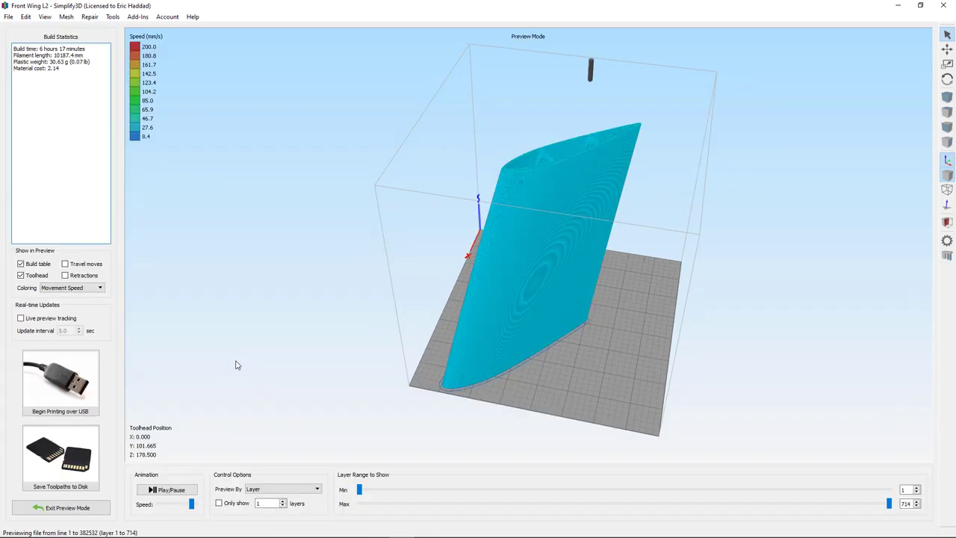
pyautogui.moveTo(740, 409)
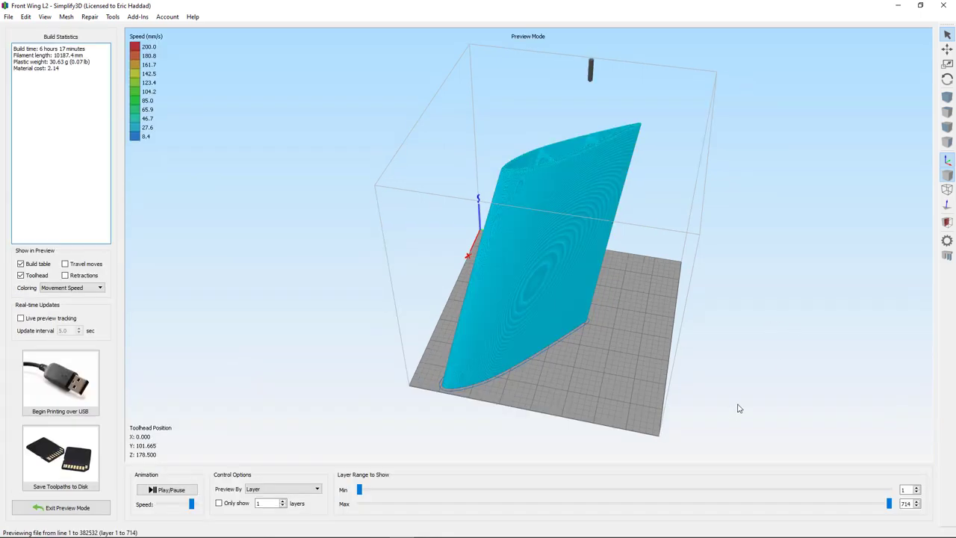
# Cut the preview back through layers 610, 564 and 471 to layer 421.
pyautogui.moveTo(740, 408); pyautogui.dragTo(577, 377)
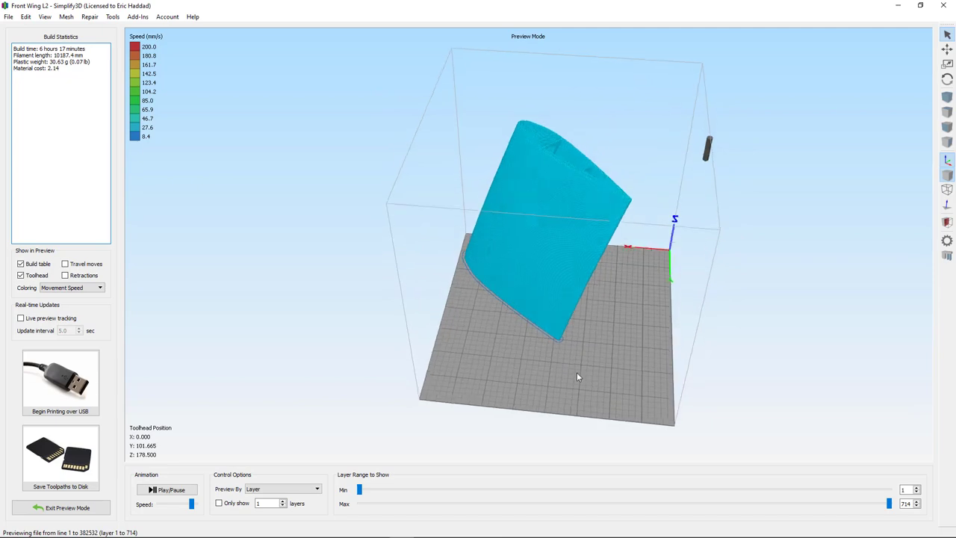
pyautogui.moveTo(578, 377); pyautogui.dragTo(559, 225)
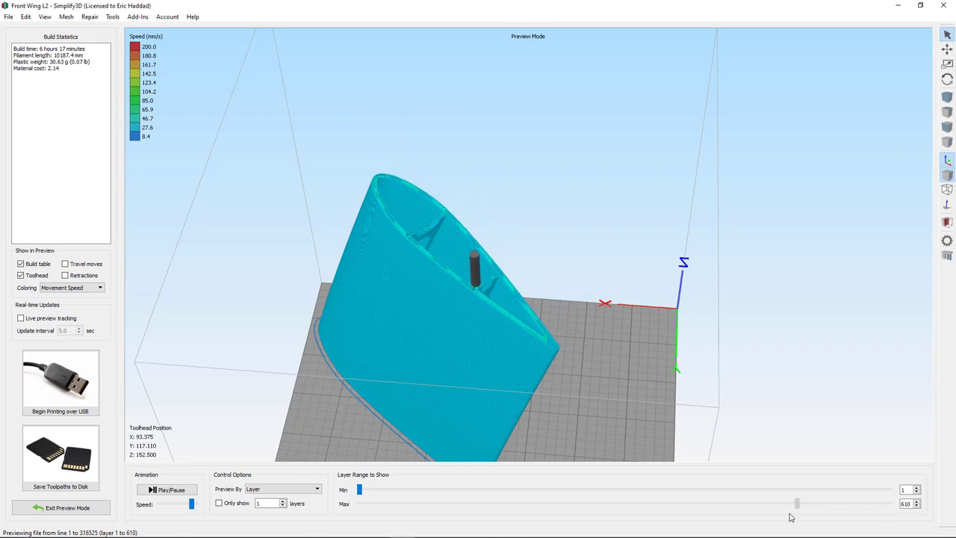
pyautogui.moveTo(797, 504); pyautogui.dragTo(760, 504)
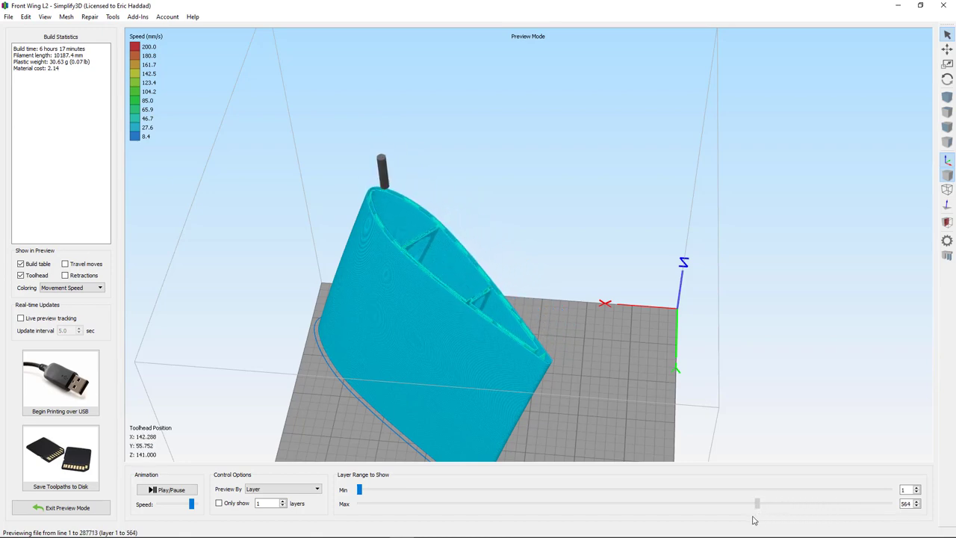
pyautogui.moveTo(758, 503); pyautogui.dragTo(685, 503)
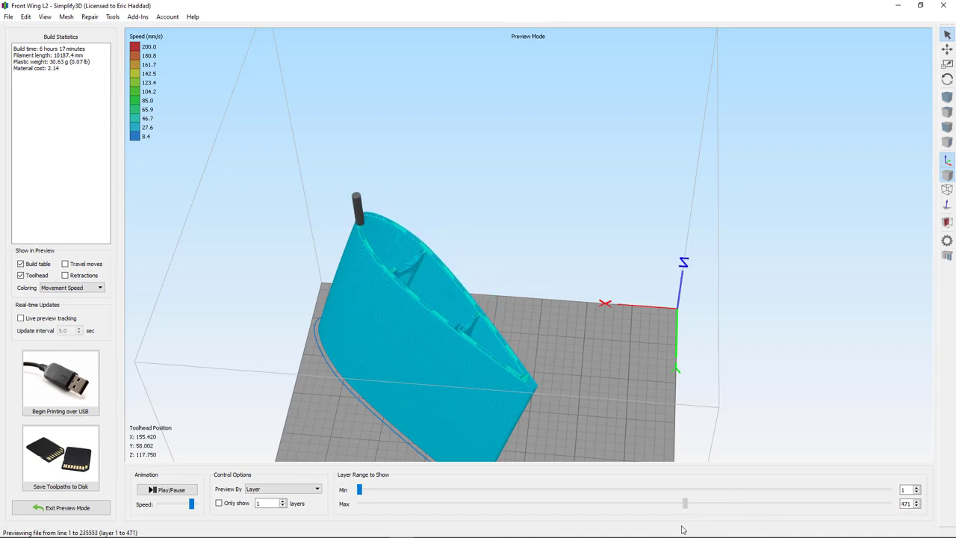
pyautogui.moveTo(685, 503); pyautogui.dragTo(648, 503)
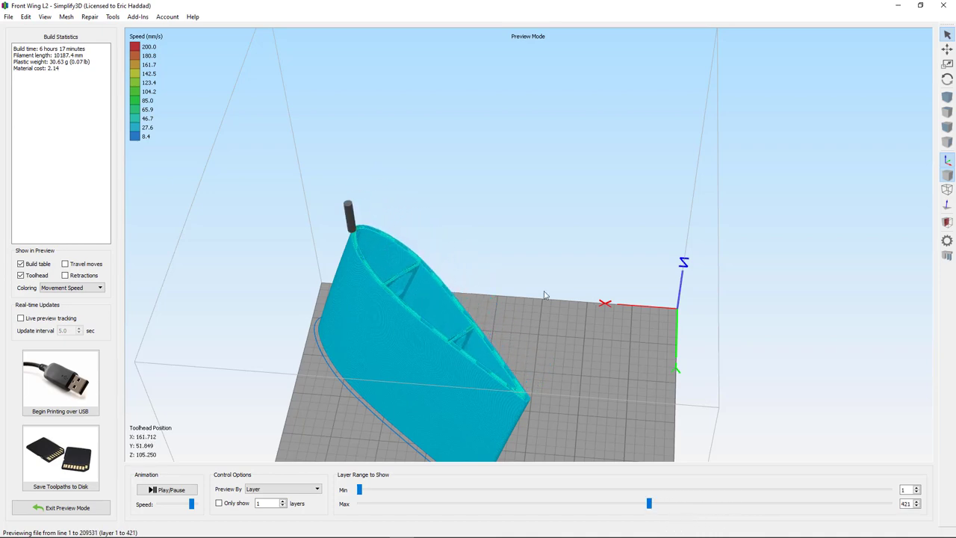
# Zoom and orbit to inspect the exposed internal rib cross-section.
pyautogui.moveTo(546, 296); pyautogui.dragTo(620, 392)
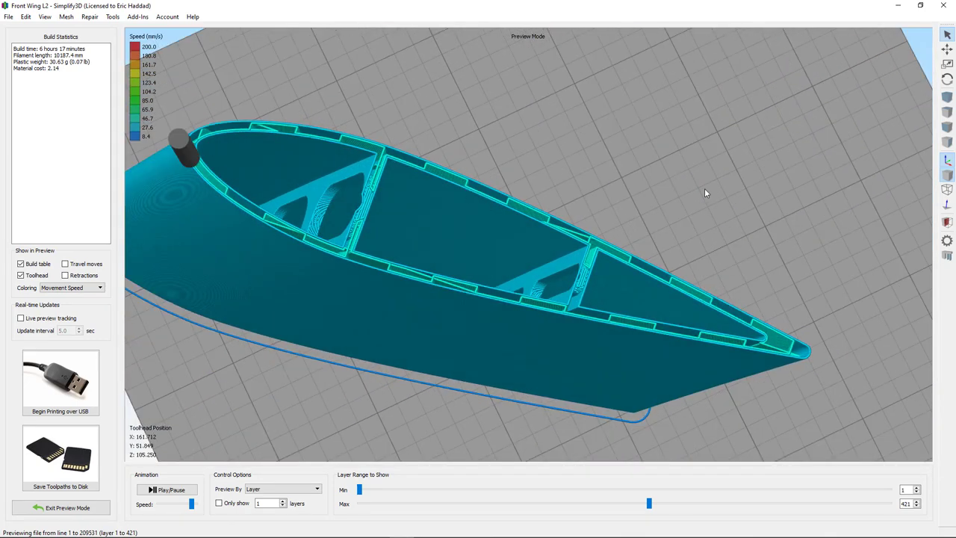
pyautogui.moveTo(704, 193); pyautogui.dragTo(551, 188)
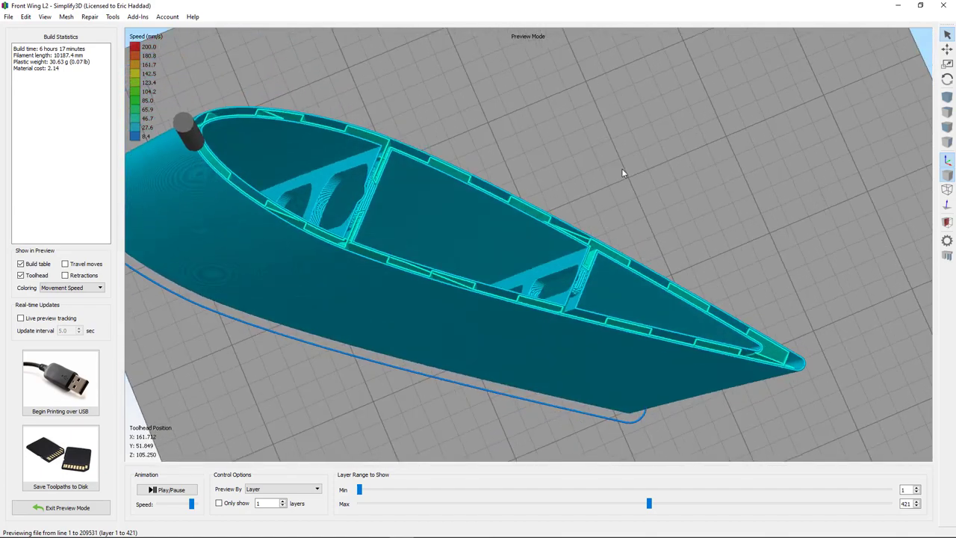
pyautogui.moveTo(622, 172); pyautogui.dragTo(638, 387)
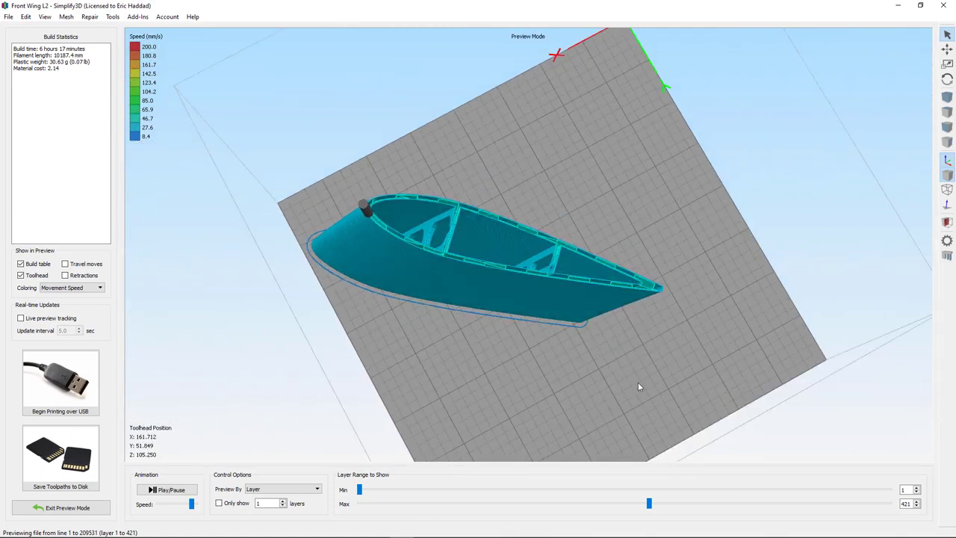
pyautogui.moveTo(639, 387); pyautogui.dragTo(581, 289)
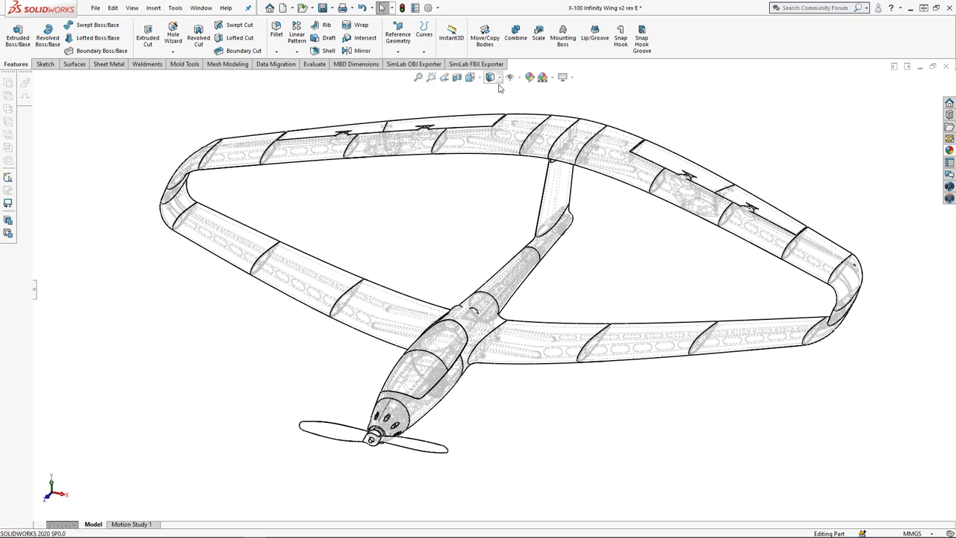
# Switch to the X-100 Infinity Wing v2 with Upgrade Rev B window.
pyautogui.click(490, 77)
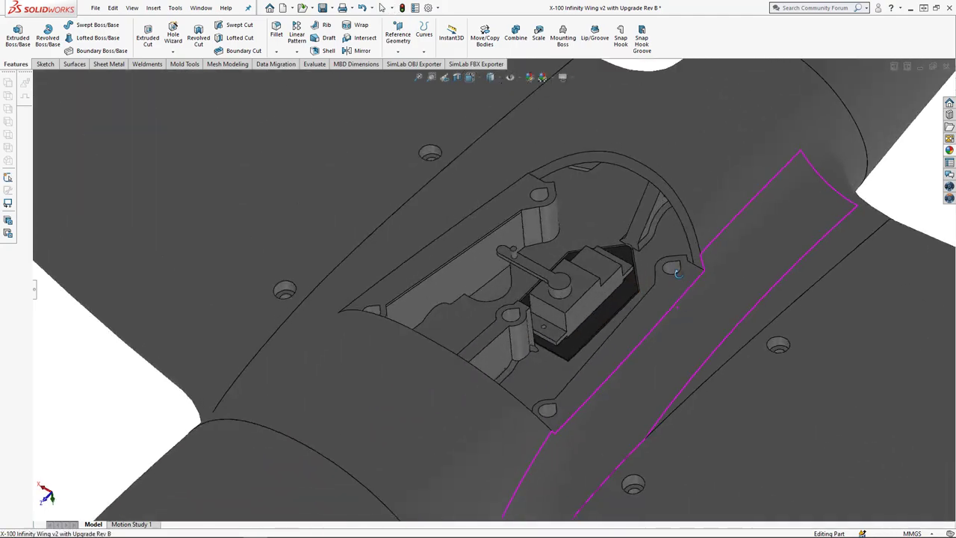
pyautogui.moveTo(676, 273); pyautogui.dragTo(617, 370)
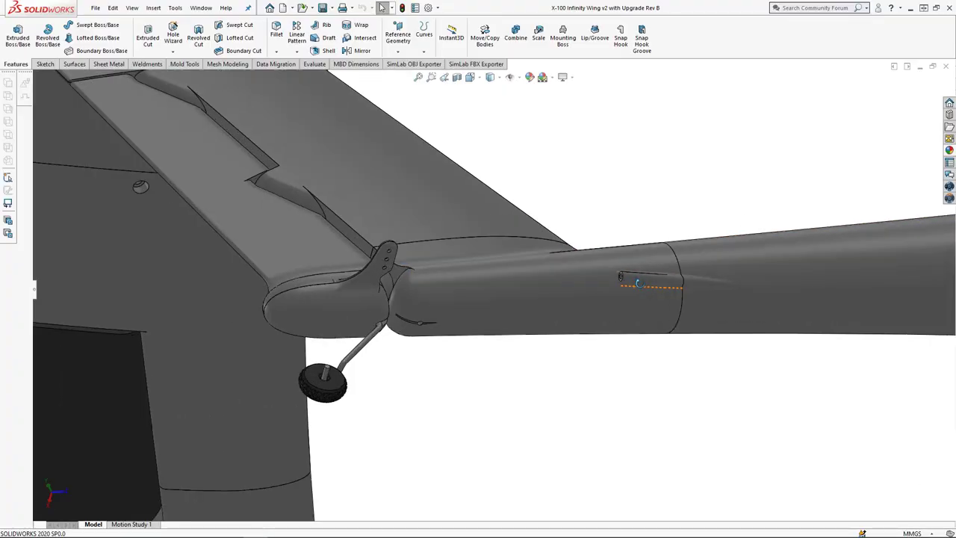
pyautogui.moveTo(638, 284); pyautogui.dragTo(571, 246)
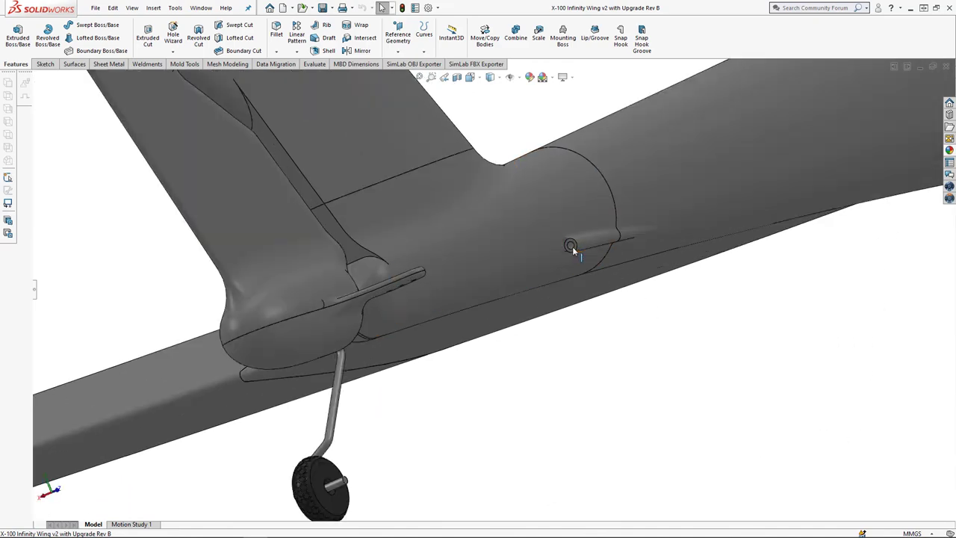